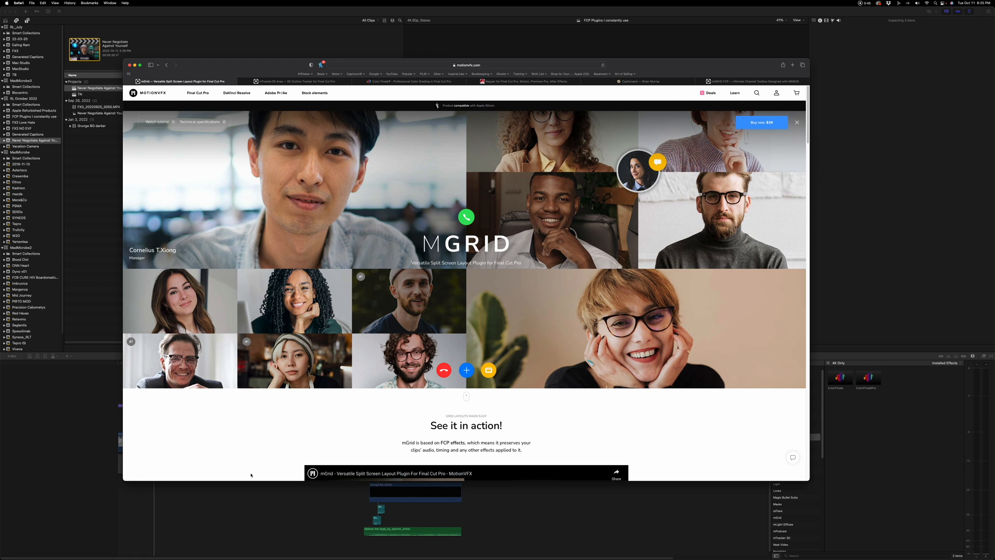
{"action": "mouse_move", "coordinate": [212, 512]}
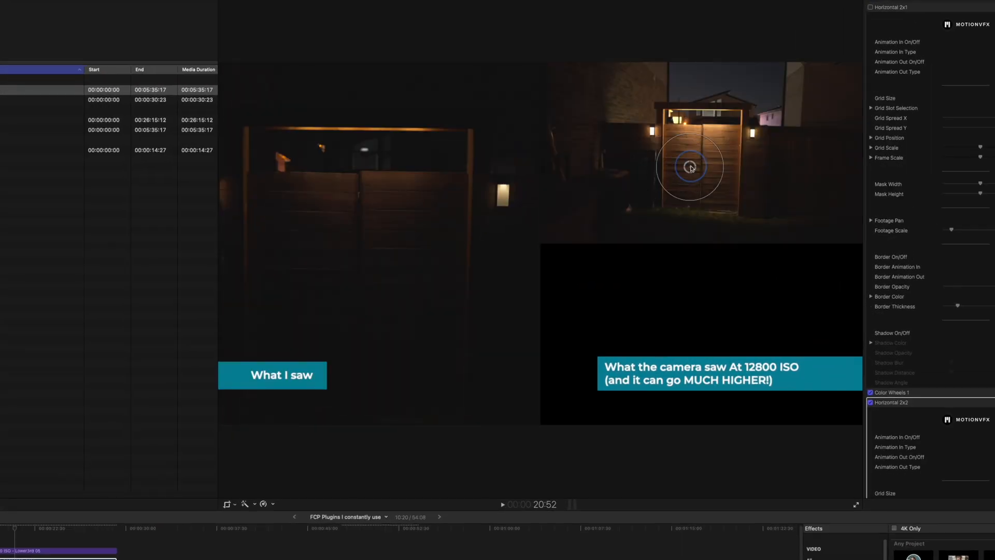
Pan the night gate footage inside its mGrid 2x1 grid slots in the viewer.
{"action": "left_click_drag", "start_coordinate": [691, 166], "coordinate": [642, 334]}
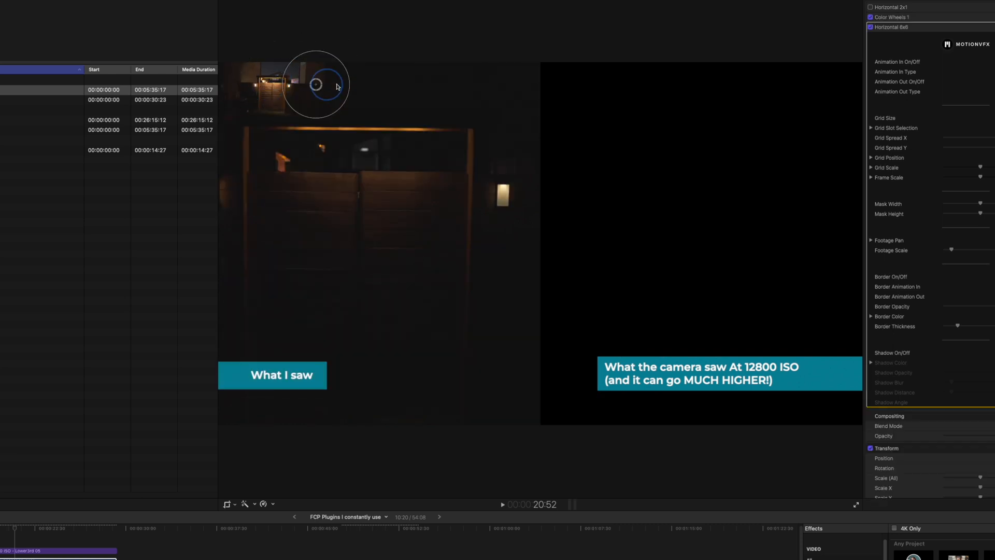
{"action": "left_click_drag", "start_coordinate": [316, 84], "coordinate": [795, 203]}
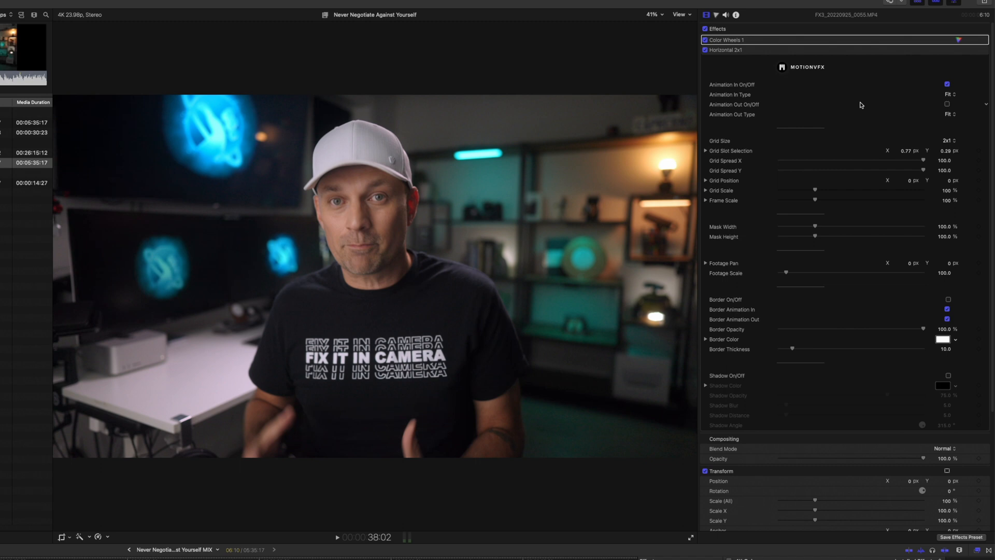
Set the Horizontal 2x1 Animation In Type to Blur and preview the result.
{"action": "left_click", "coordinate": [950, 94]}
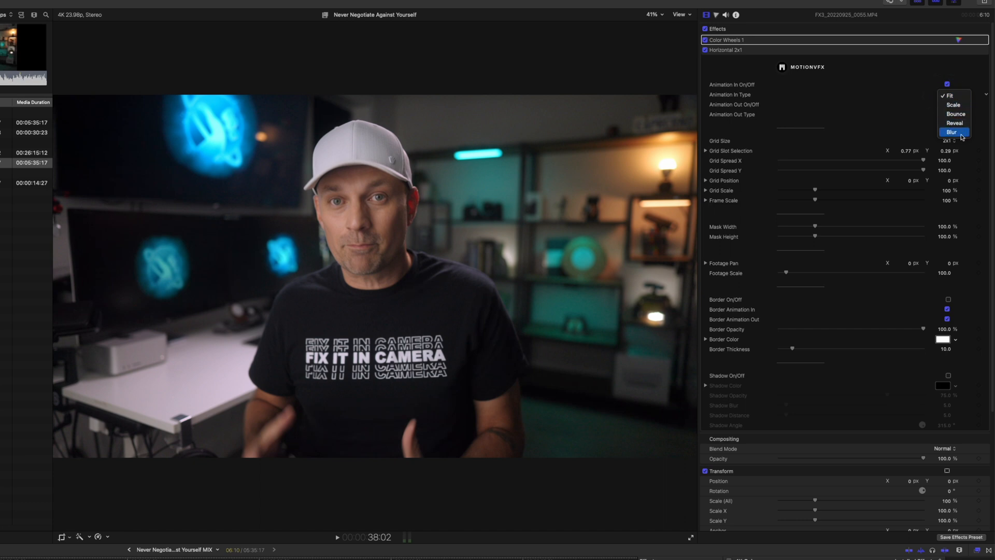
{"action": "left_click", "coordinate": [954, 133]}
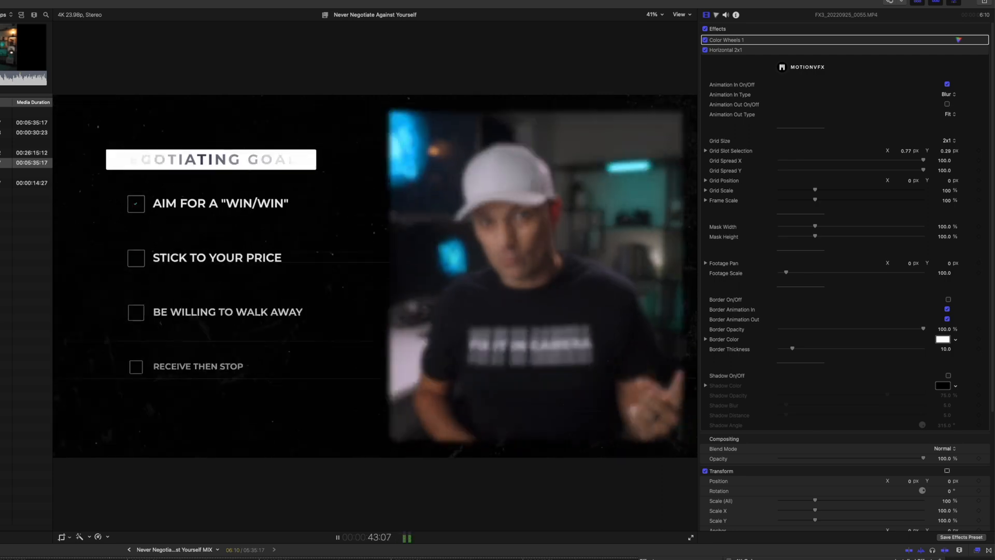
{"action": "left_click", "coordinate": [337, 537]}
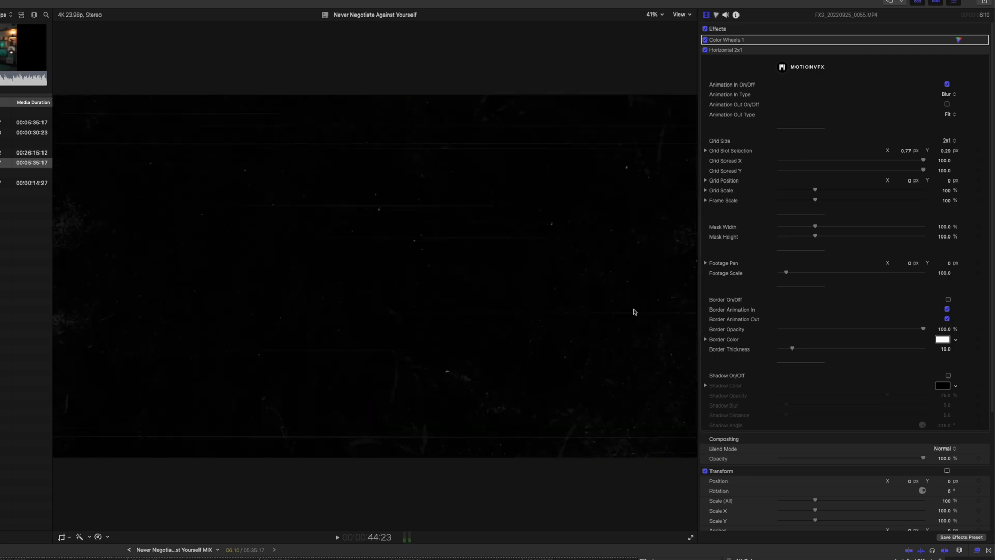
{"action": "left_click", "coordinate": [946, 94]}
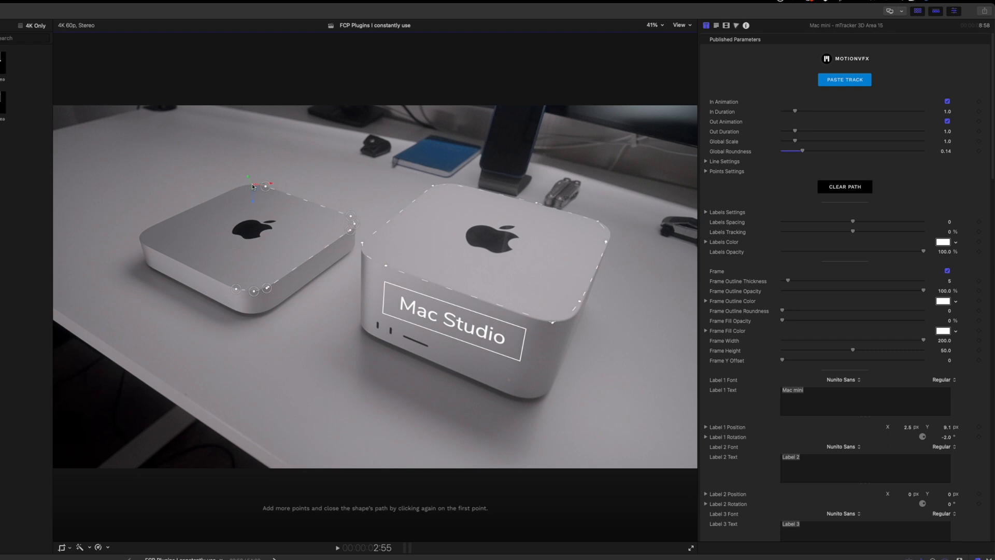
Close the mTracker outline around the Mac mini and enter 'Mac mini' as Label 1 Text.
{"action": "left_click_drag", "start_coordinate": [254, 184], "coordinate": [152, 221]}
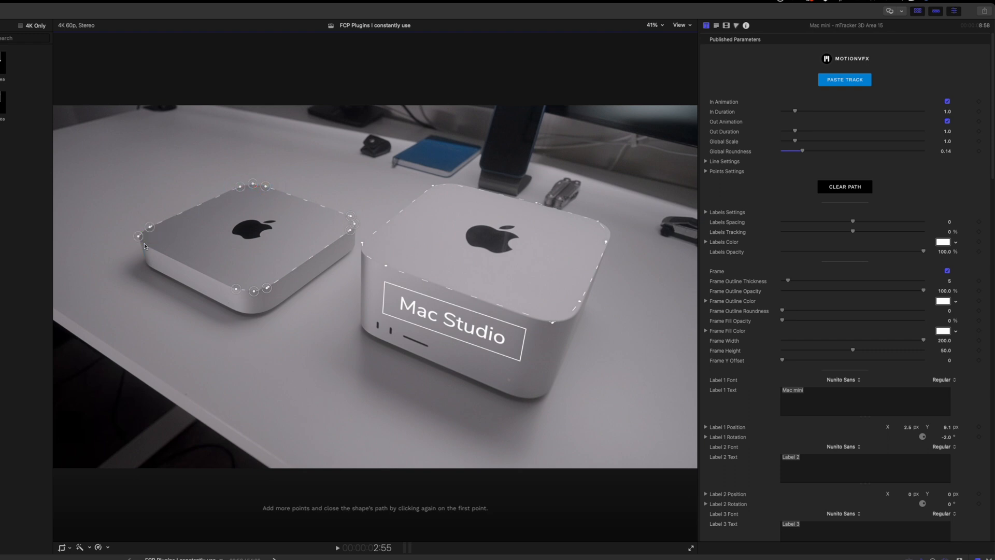
{"action": "left_click_drag", "start_coordinate": [794, 151], "coordinate": [801, 151]}
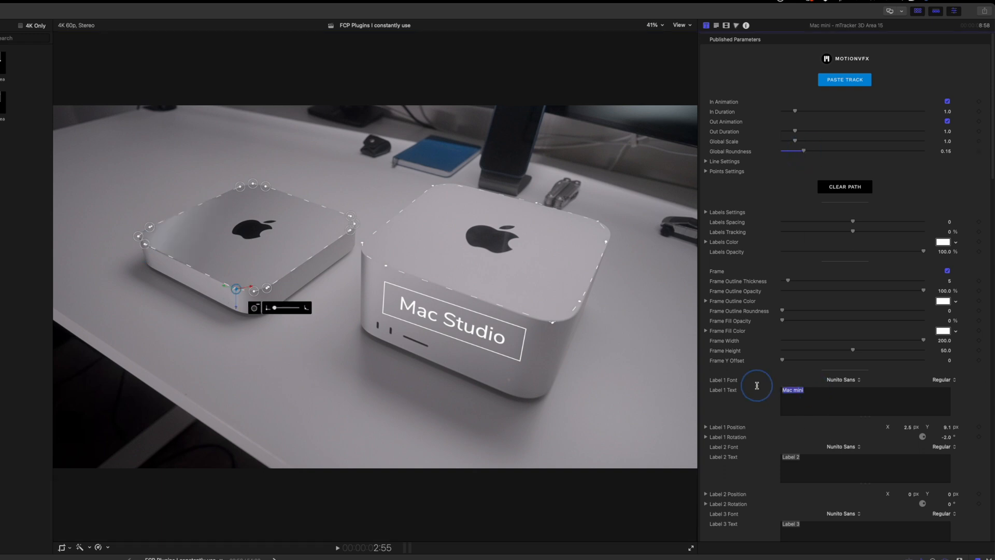
{"action": "type", "text": "Mac M"}
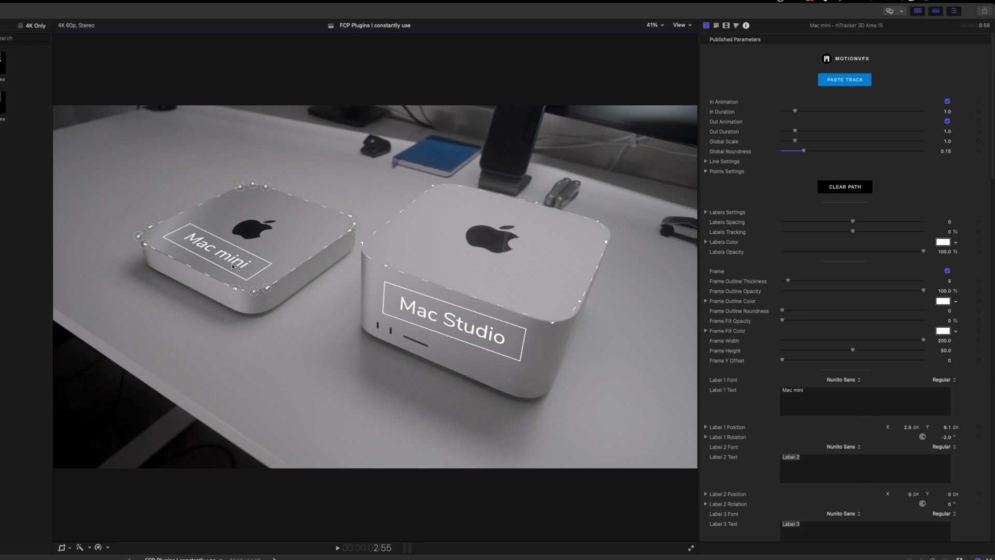
{"action": "left_click", "coordinate": [706, 437]}
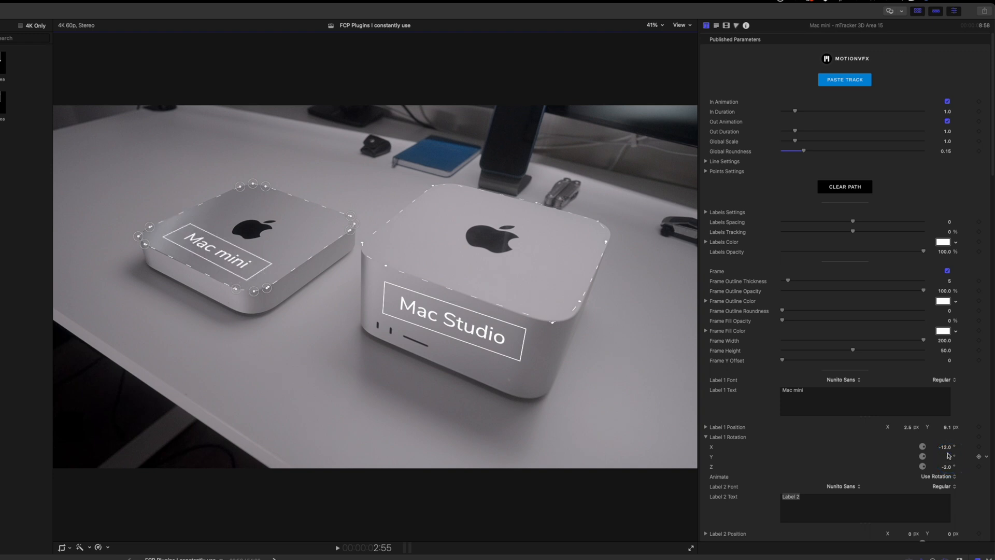
Tilt the Mac mini label by adjusting its Label 1 Rotation X value.
{"action": "left_click_drag", "start_coordinate": [946, 447], "coordinate": [949, 456]}
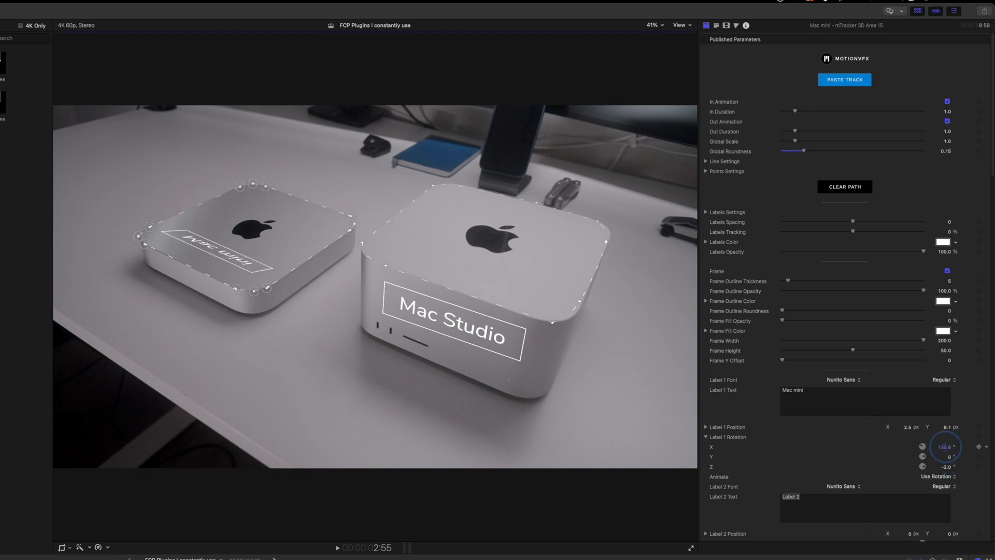
{"action": "left_click_drag", "start_coordinate": [946, 447], "coordinate": [946, 419]}
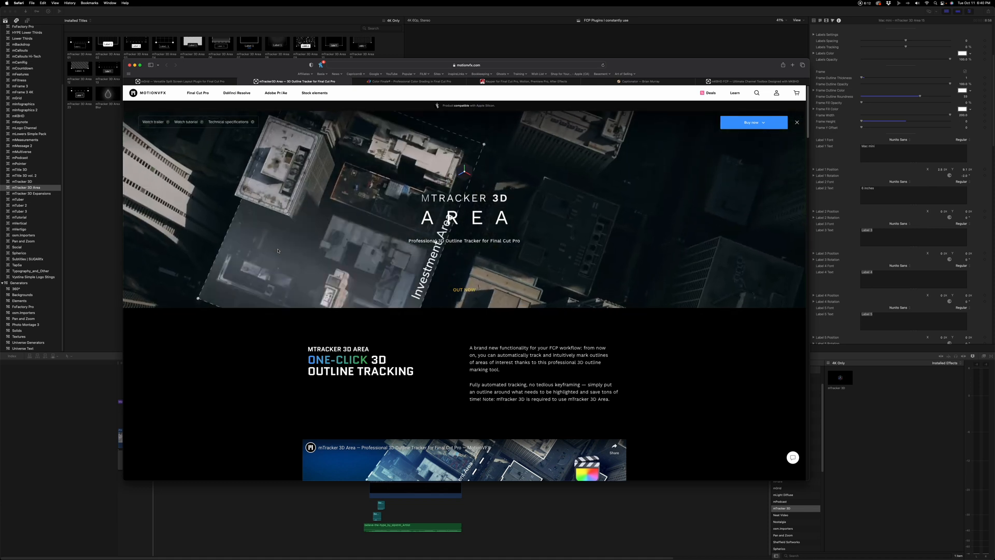
Scroll down through the mTracker 3D Area features section in Safari.
{"action": "scroll", "scroll_direction": "down", "scroll_amount": 3}
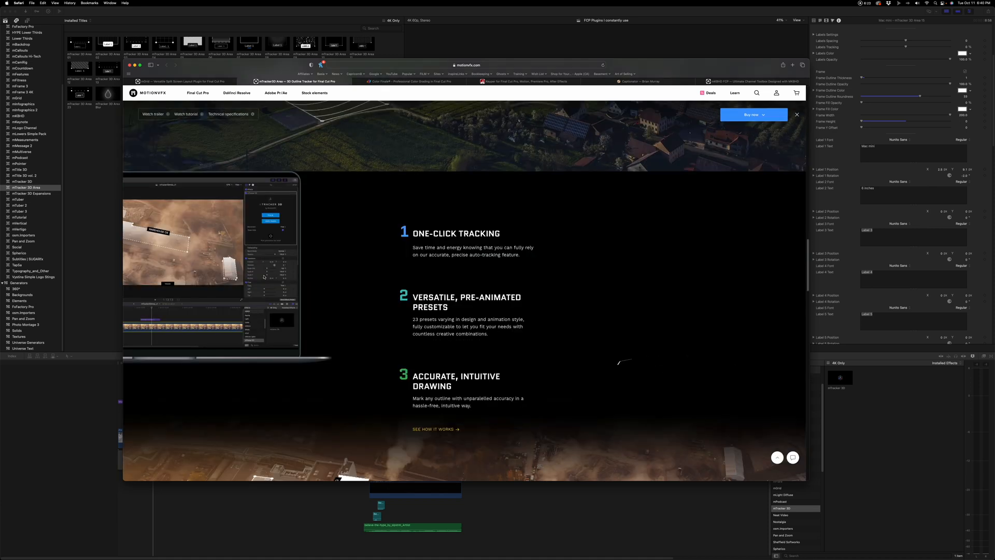
{"action": "scroll", "scroll_direction": "down", "scroll_amount": 3}
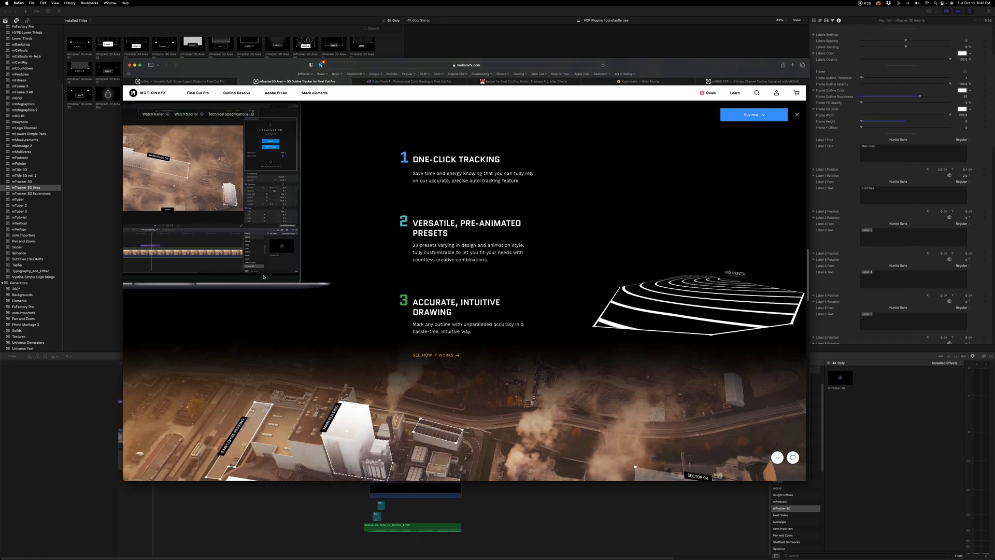
{"action": "scroll", "scroll_direction": "down", "scroll_amount": 3}
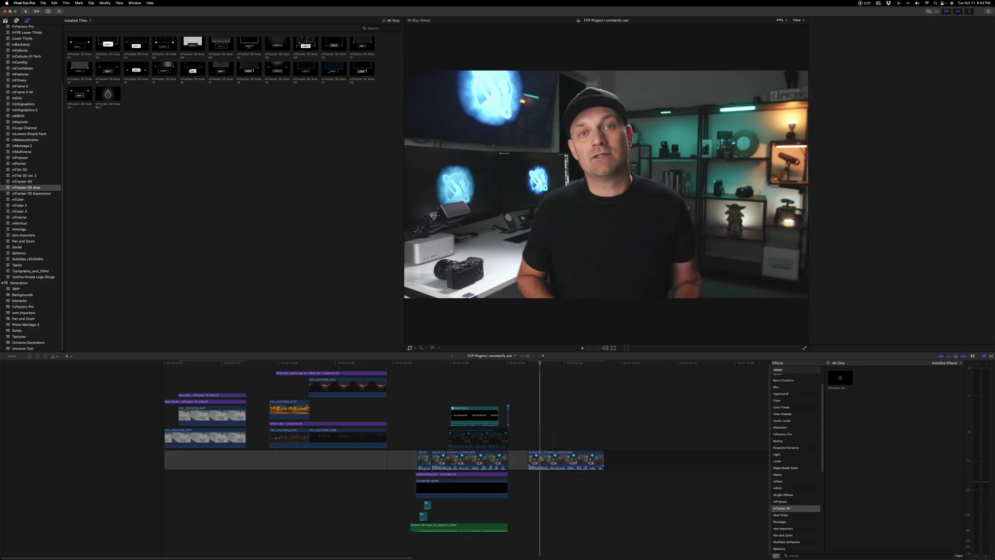
Select the final presenter clip and share the project to Captionator via File > Share.
{"action": "left_click", "coordinate": [565, 459]}
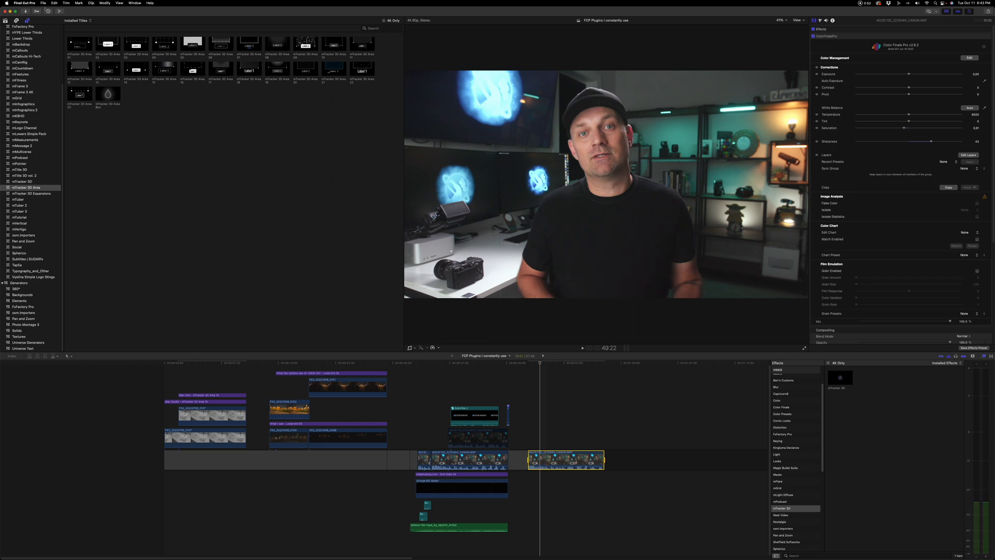
{"action": "left_click", "coordinate": [43, 3]}
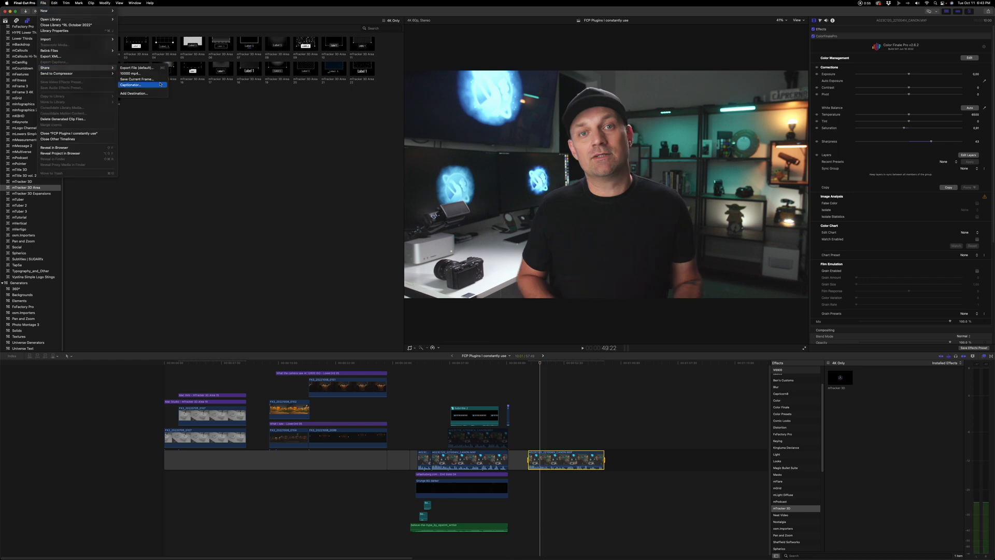
{"action": "left_click", "coordinate": [130, 84]}
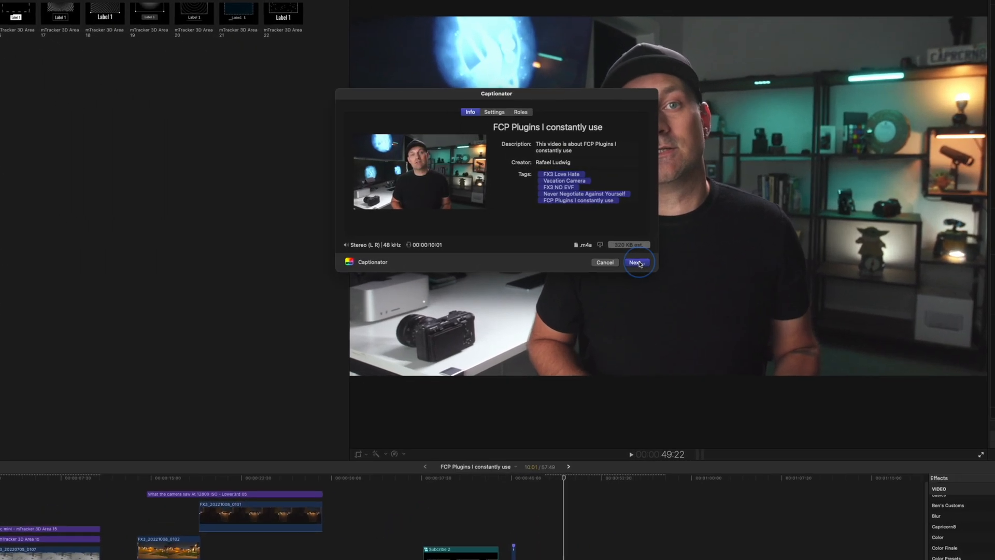
{"action": "left_click", "coordinate": [636, 263]}
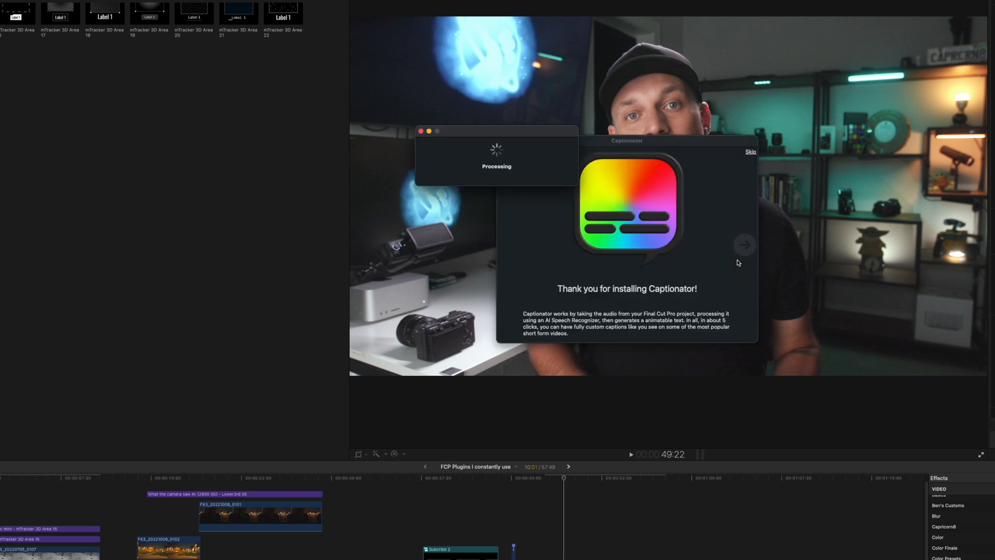
{"action": "mouse_move", "coordinate": [497, 206]}
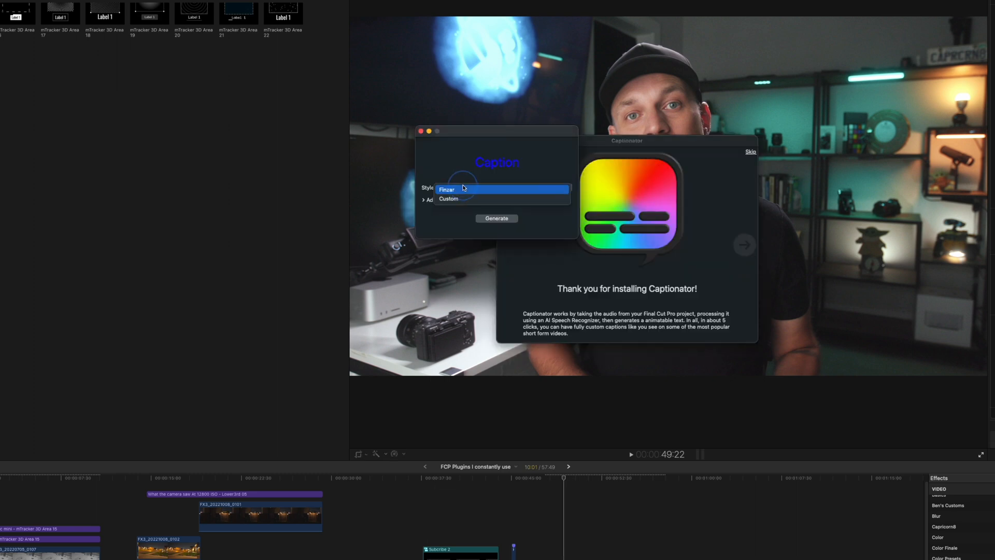
Pick the Custom caption style with Montserrat Bold font and set minimum words per title to 1.
{"action": "left_click", "coordinate": [449, 199]}
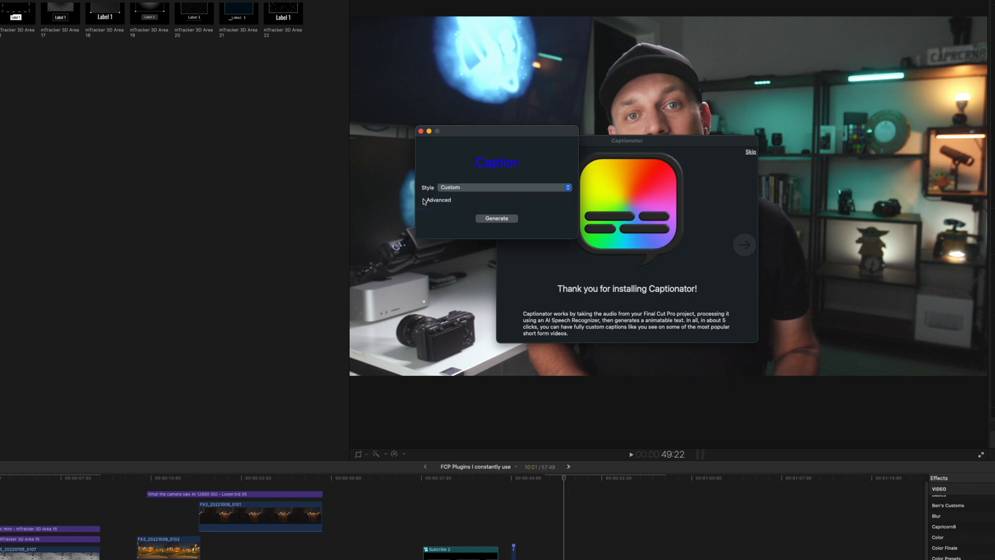
{"action": "left_click", "coordinate": [437, 200]}
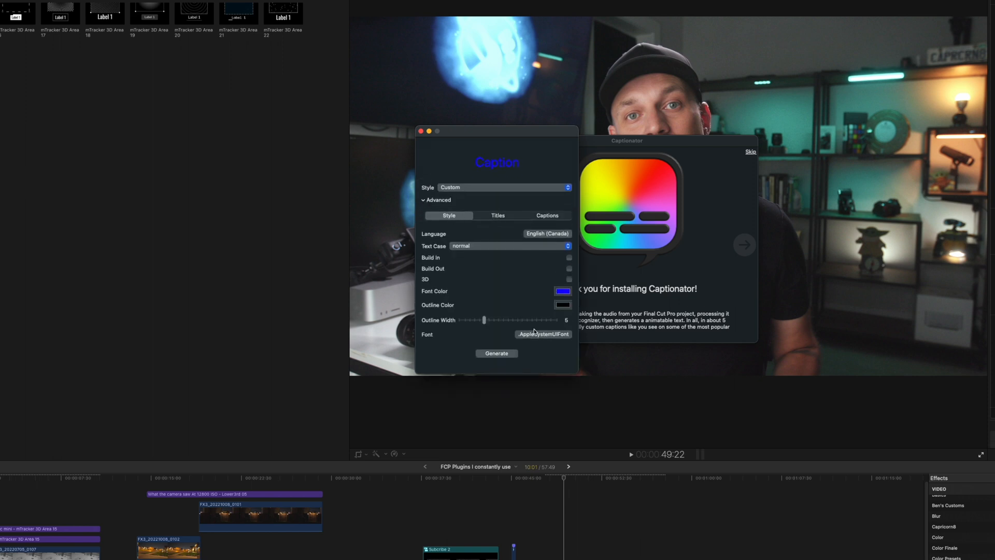
{"action": "left_click", "coordinate": [498, 215]}
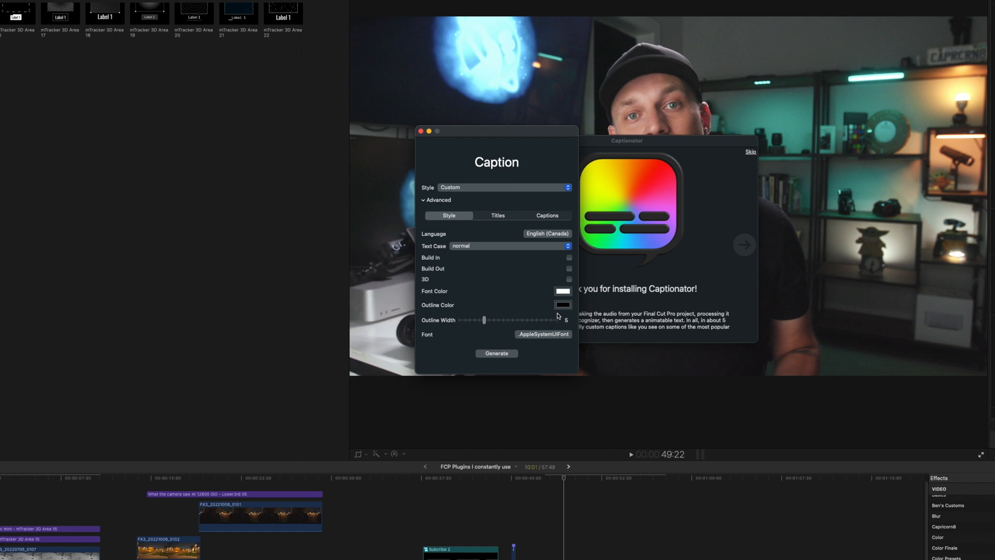
{"action": "mouse_move", "coordinate": [452, 315]}
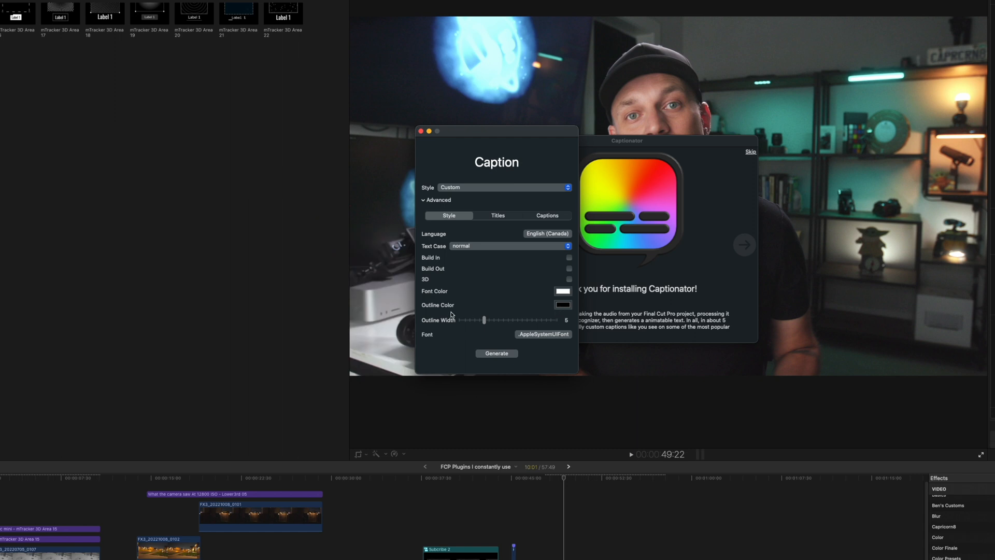
{"action": "mouse_move", "coordinate": [511, 217]}
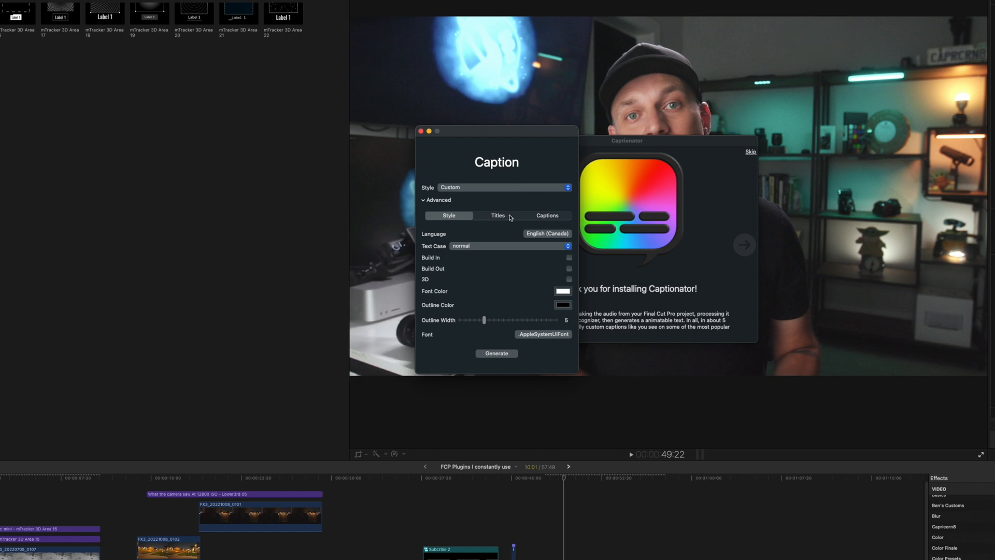
{"action": "left_click", "coordinate": [498, 215]}
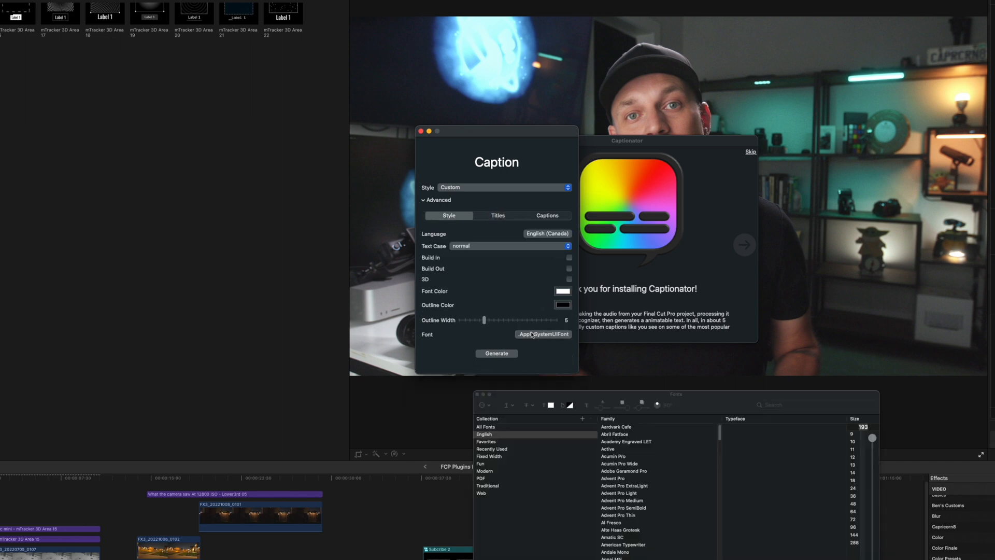
{"action": "left_click", "coordinate": [547, 215]}
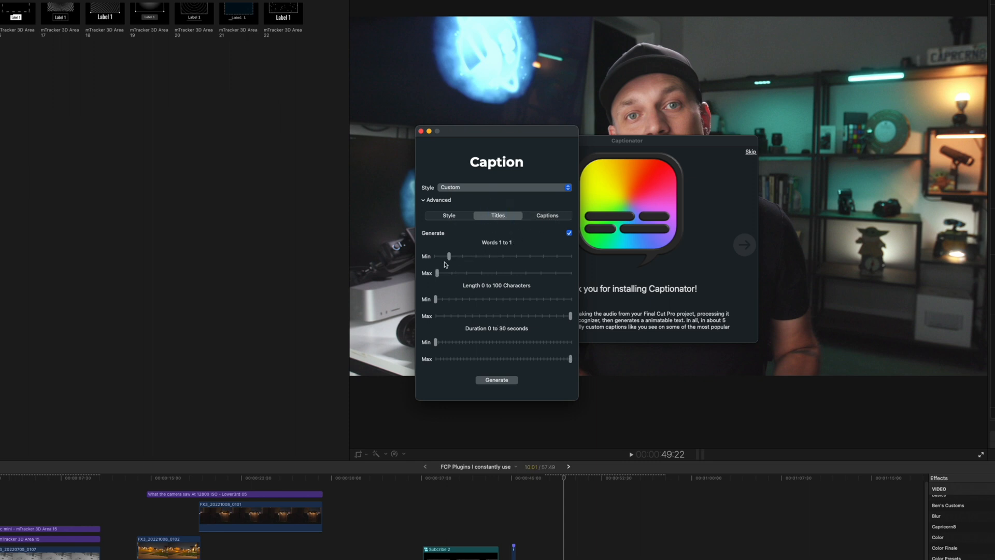
{"action": "left_click_drag", "start_coordinate": [449, 255], "coordinate": [569, 255]}
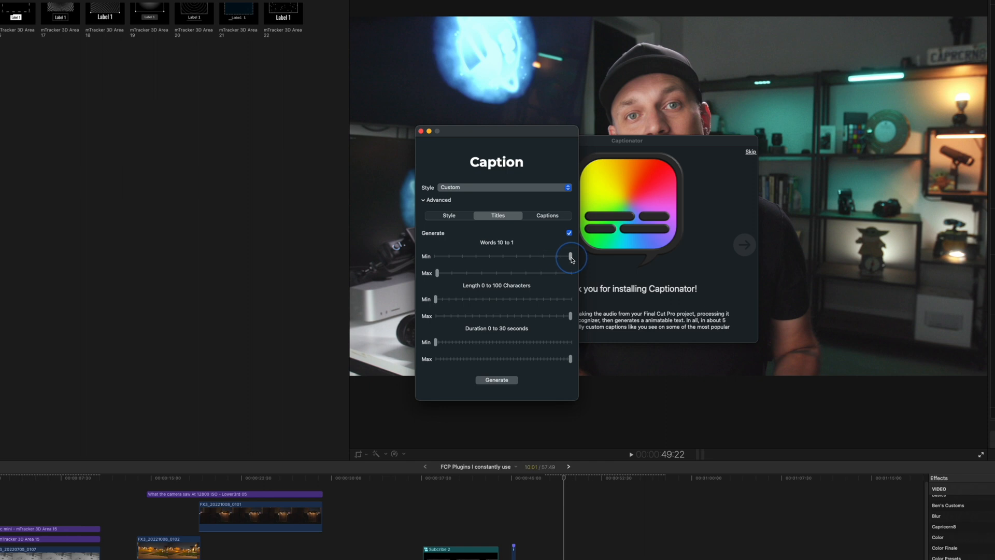
{"action": "left_click_drag", "start_coordinate": [568, 255], "coordinate": [448, 255]}
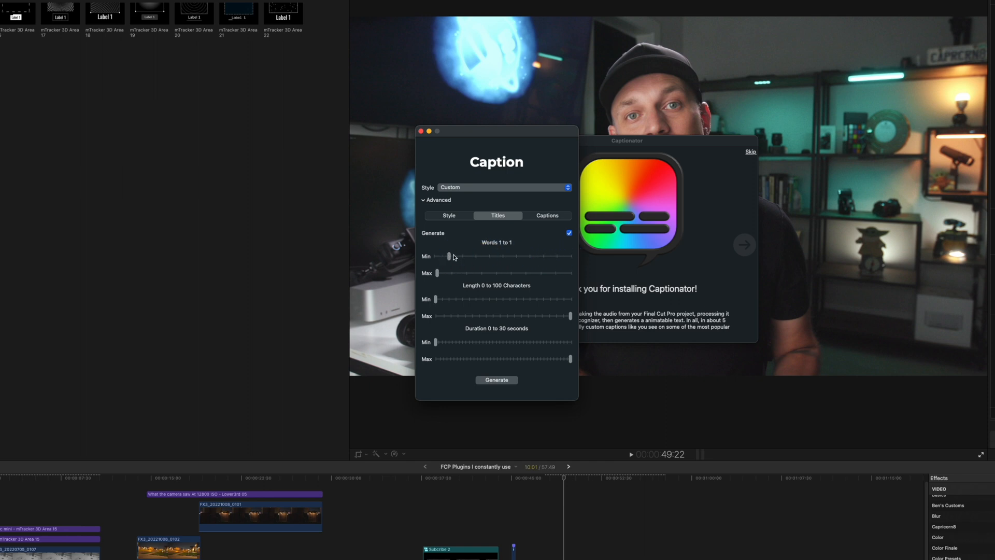
Set the caption Text Case to UPPERCASE and enable Build In.
{"action": "left_click", "coordinate": [448, 215]}
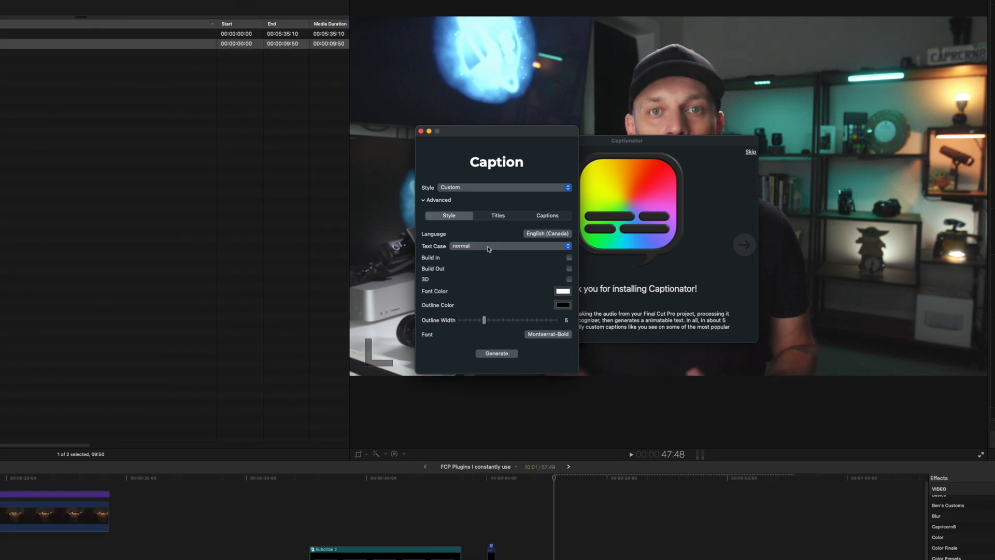
{"action": "left_click", "coordinate": [508, 247]}
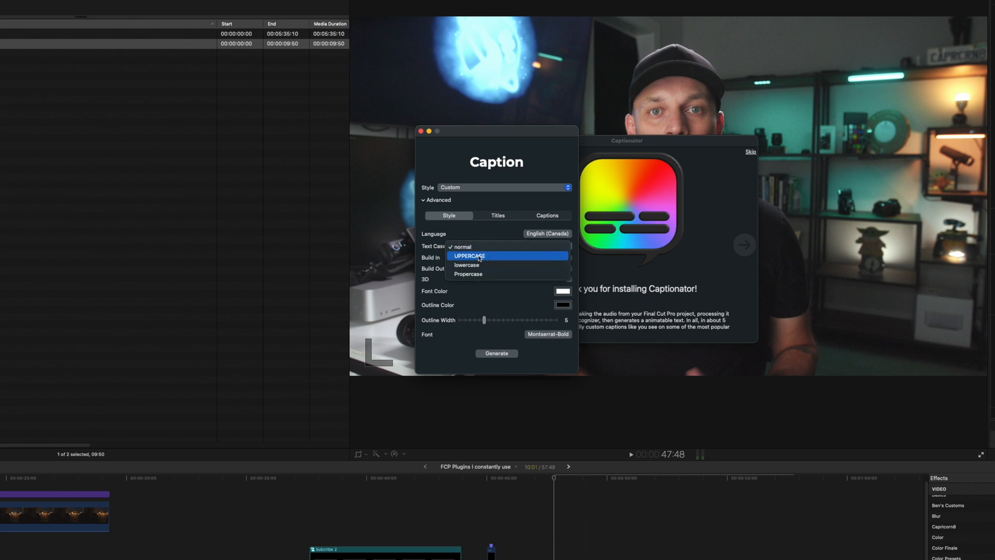
{"action": "mouse_move", "coordinate": [488, 267]}
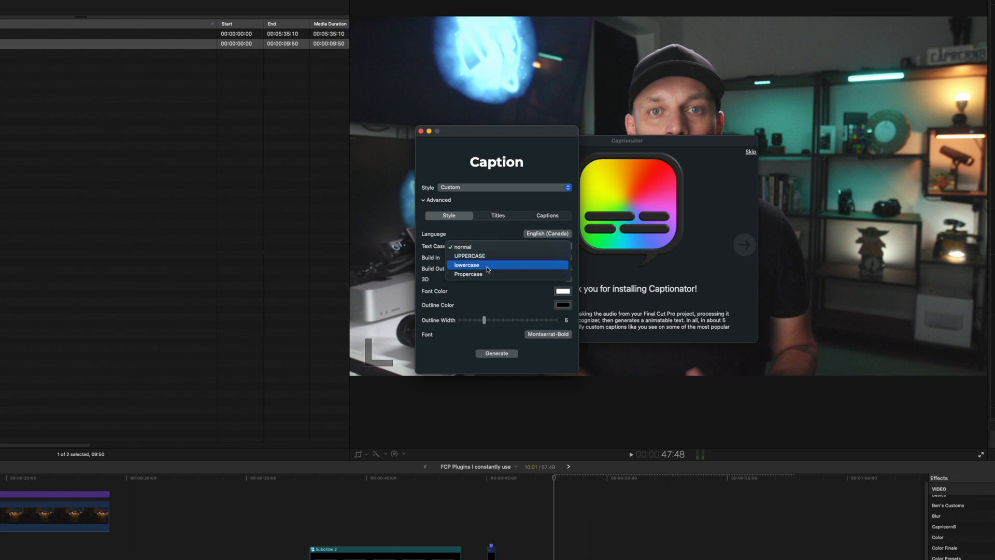
{"action": "mouse_move", "coordinate": [473, 256]}
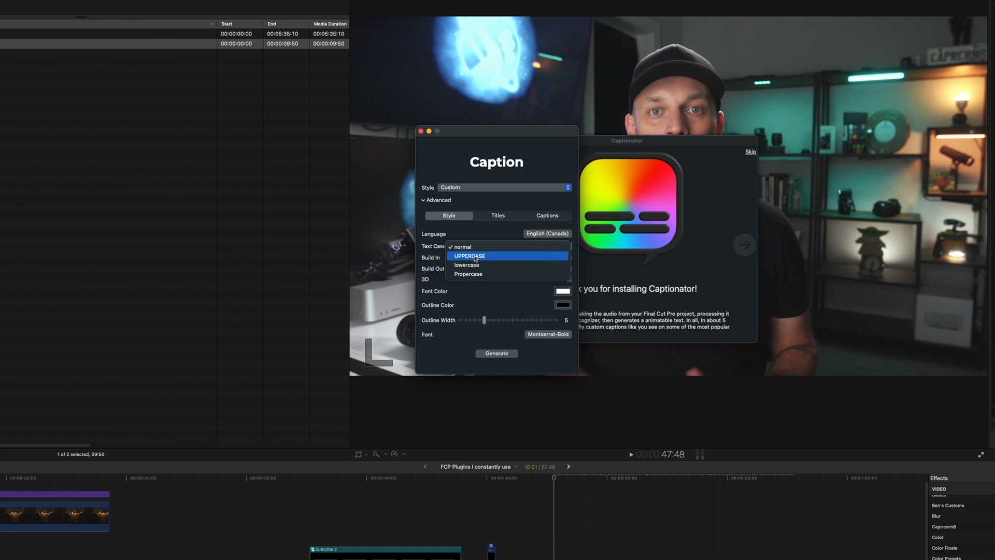
{"action": "left_click", "coordinate": [469, 255]}
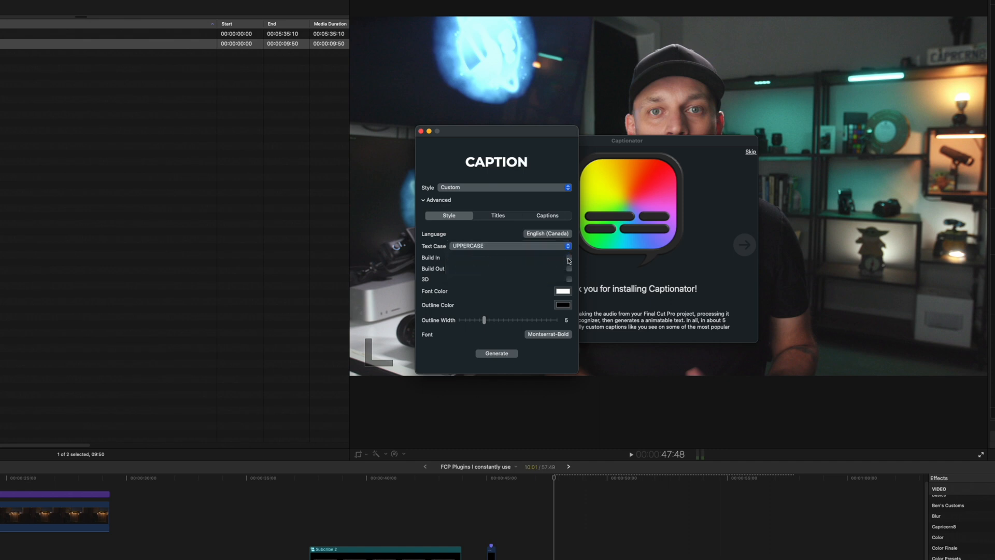
{"action": "left_click", "coordinate": [569, 257]}
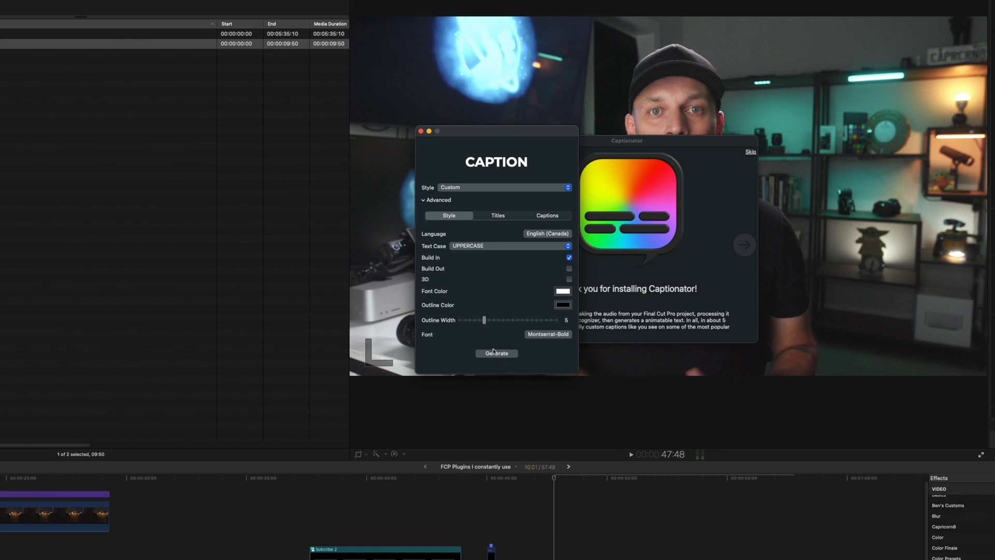
Save the caption FCPXML to the Desktop and import it into the RL October 2022 library.
{"action": "left_click", "coordinate": [497, 353]}
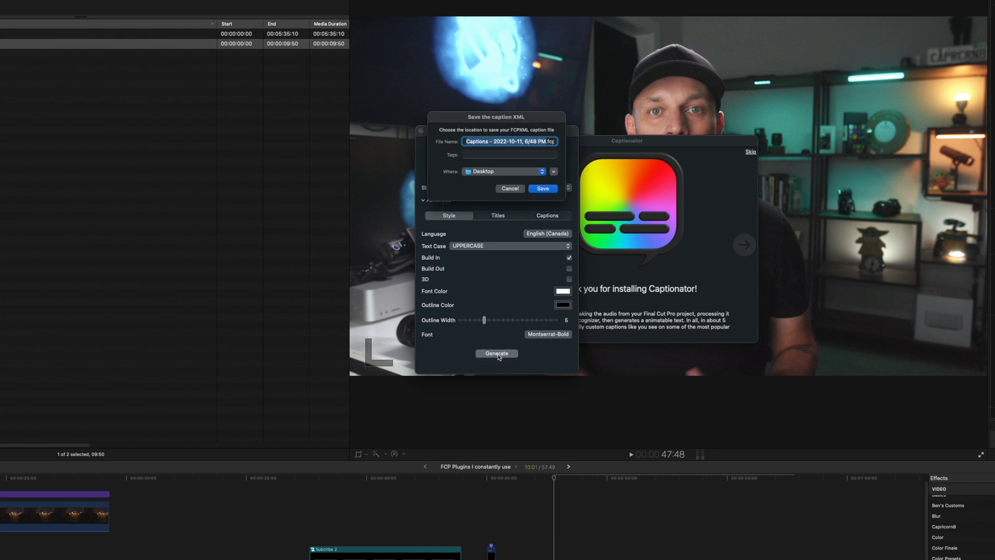
{"action": "left_click", "coordinate": [543, 189]}
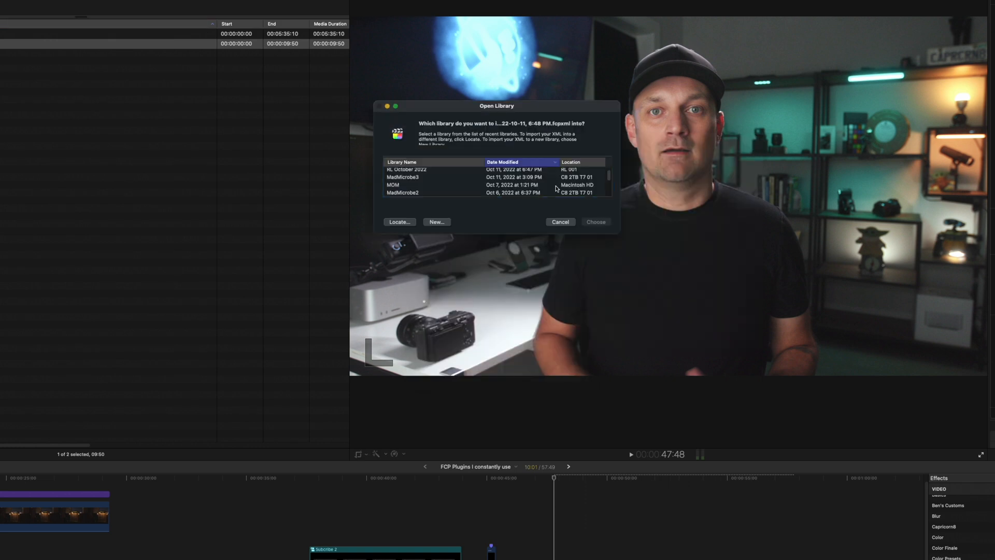
{"action": "left_click", "coordinate": [407, 171]}
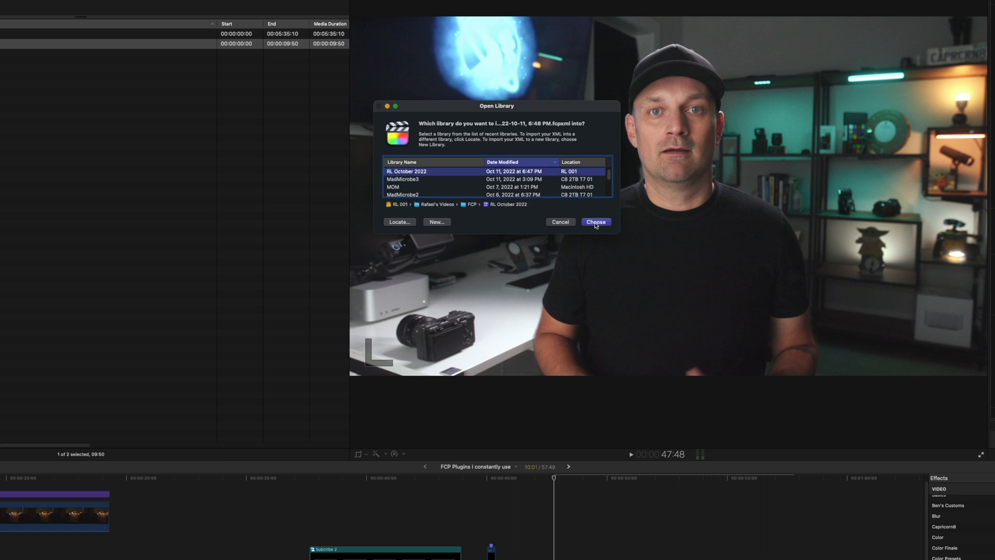
{"action": "left_click", "coordinate": [595, 221]}
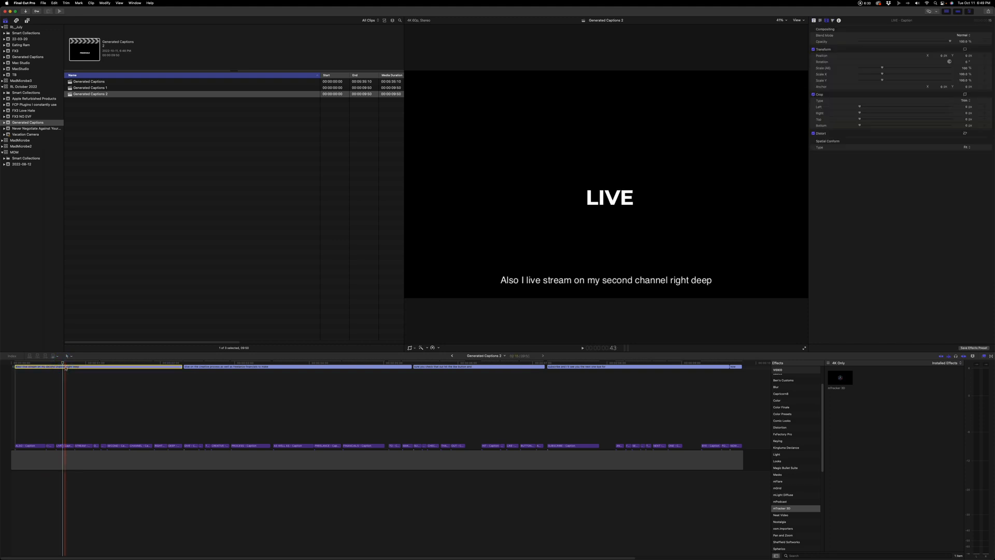
Select all the caption titles in Generated Captions 2.
{"action": "left_click", "coordinate": [465, 365]}
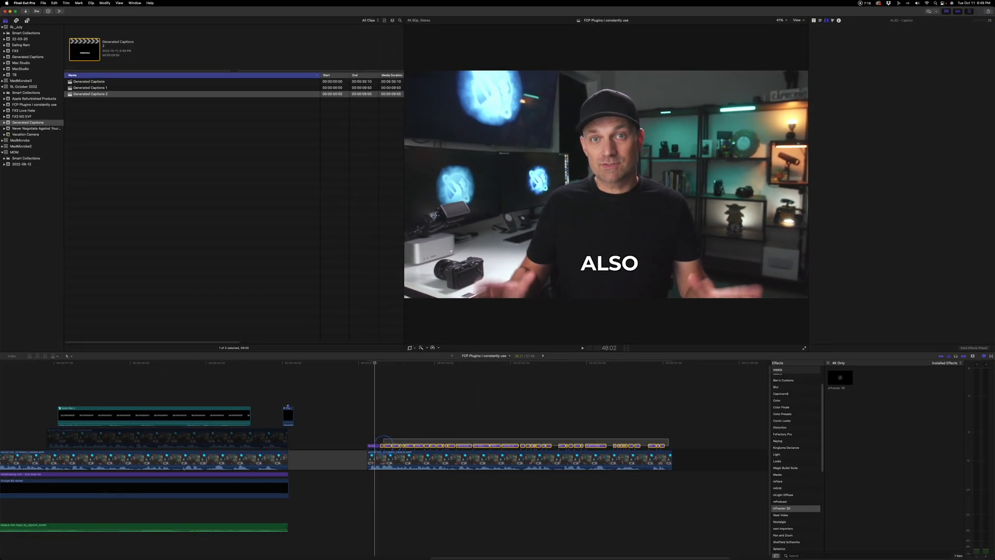
Paste the copied Transform/Position attributes onto all 40 caption clips.
{"action": "key", "text": "shift+cmd+v"}
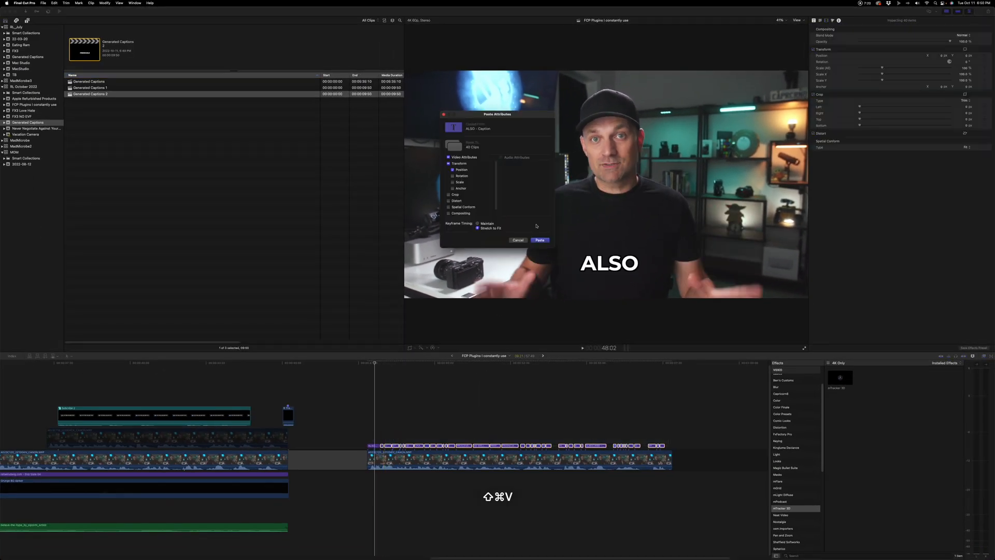
{"action": "left_click", "coordinate": [540, 240]}
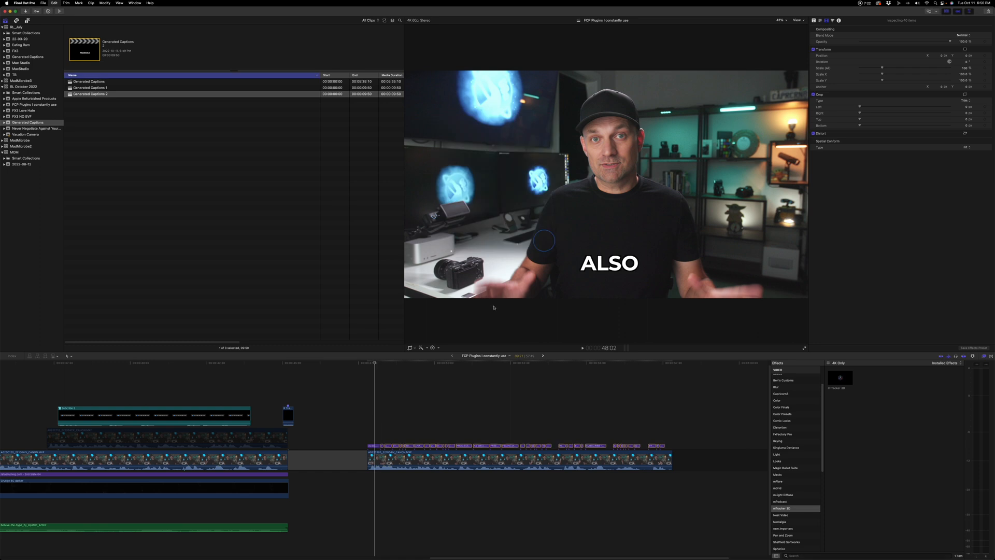
{"action": "left_click", "coordinate": [582, 348]}
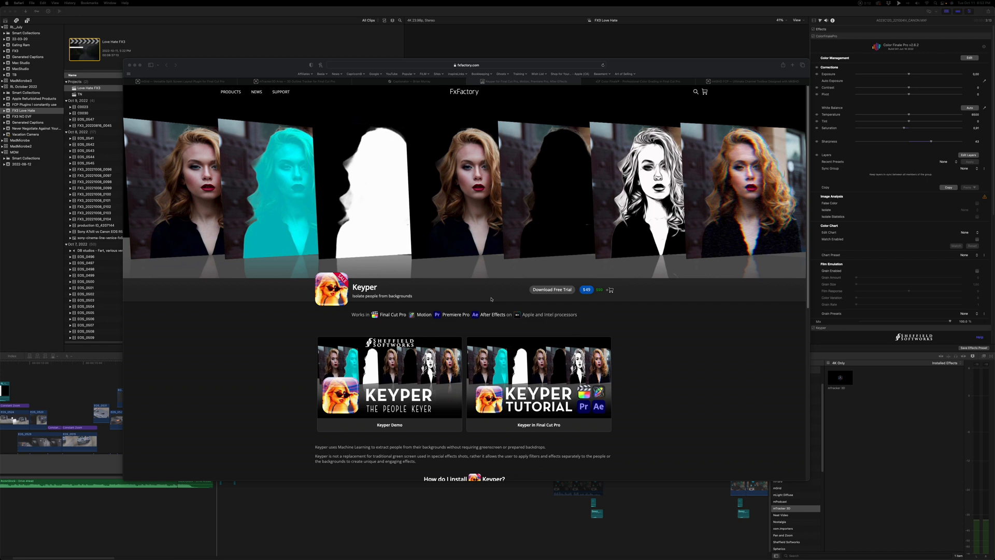
{"action": "mouse_move", "coordinate": [490, 299]}
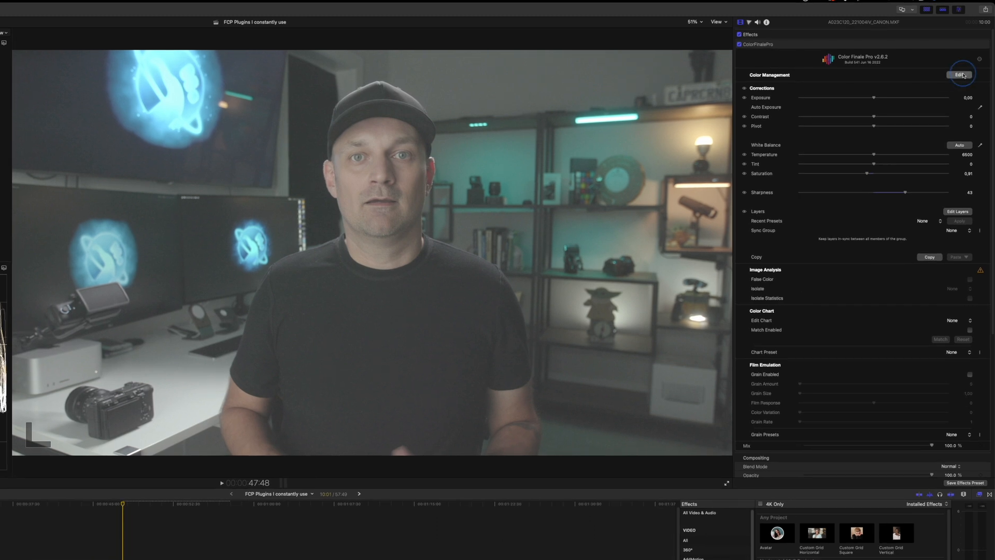
Set Color Finale's Color Management profile to Assume Log for the presenter clip.
{"action": "left_click", "coordinate": [960, 75]}
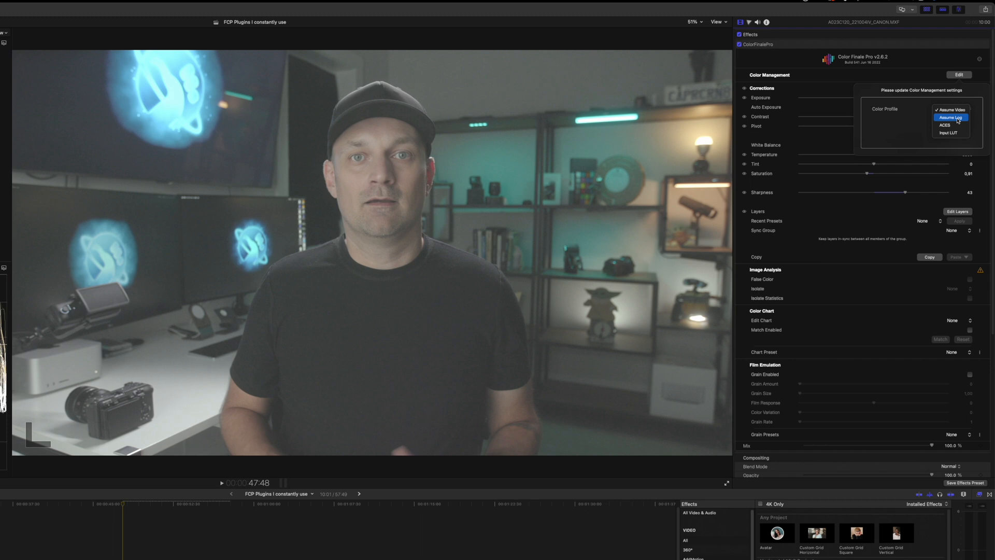
{"action": "left_click", "coordinate": [951, 118]}
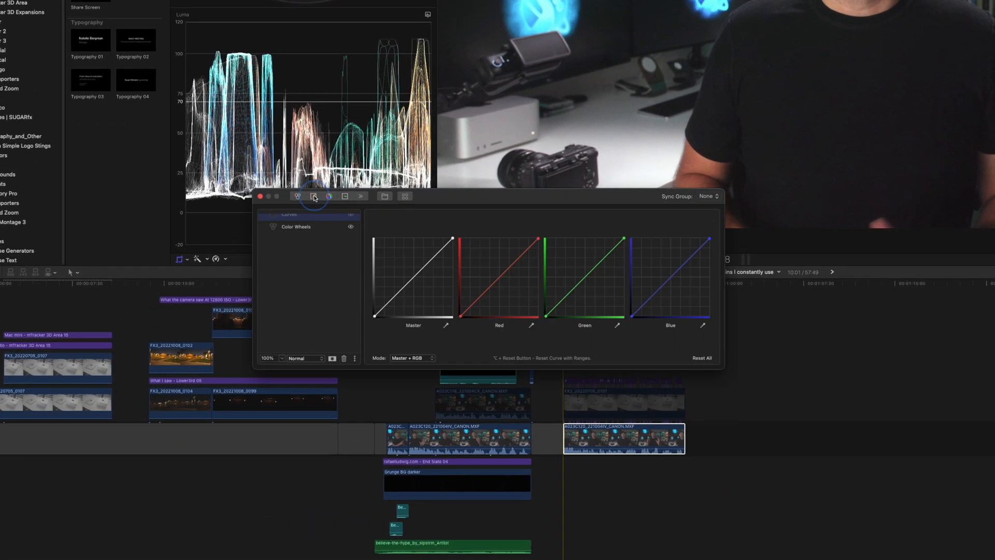
Add Six Vectors and HSL Curves layers, then open and close the >> layer menu.
{"action": "left_click", "coordinate": [330, 196]}
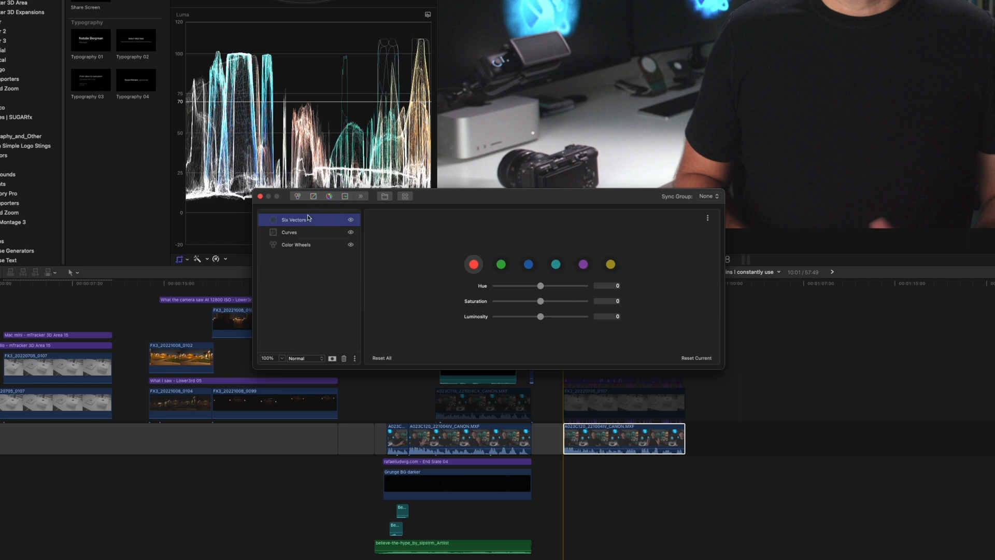
{"action": "left_click", "coordinate": [345, 196]}
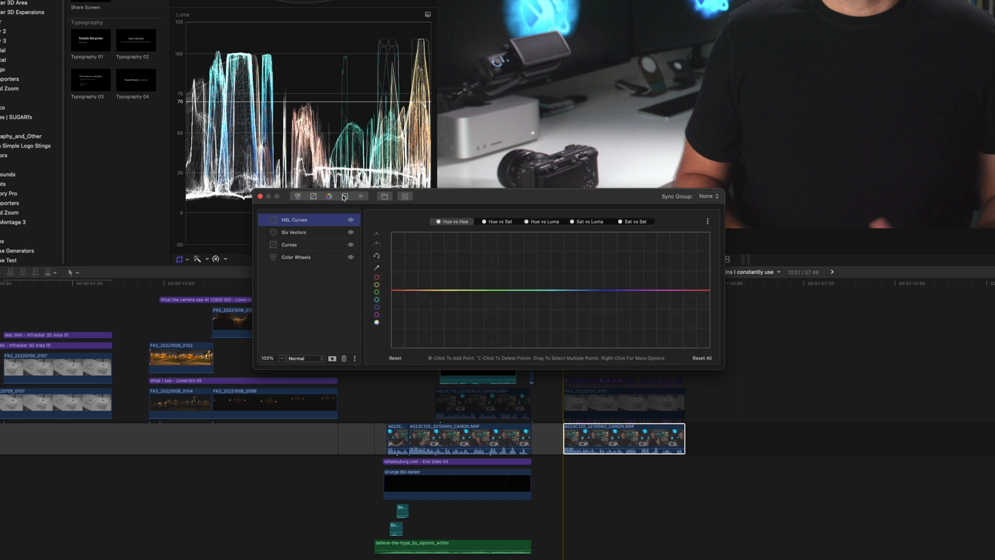
{"action": "left_click", "coordinate": [361, 195]}
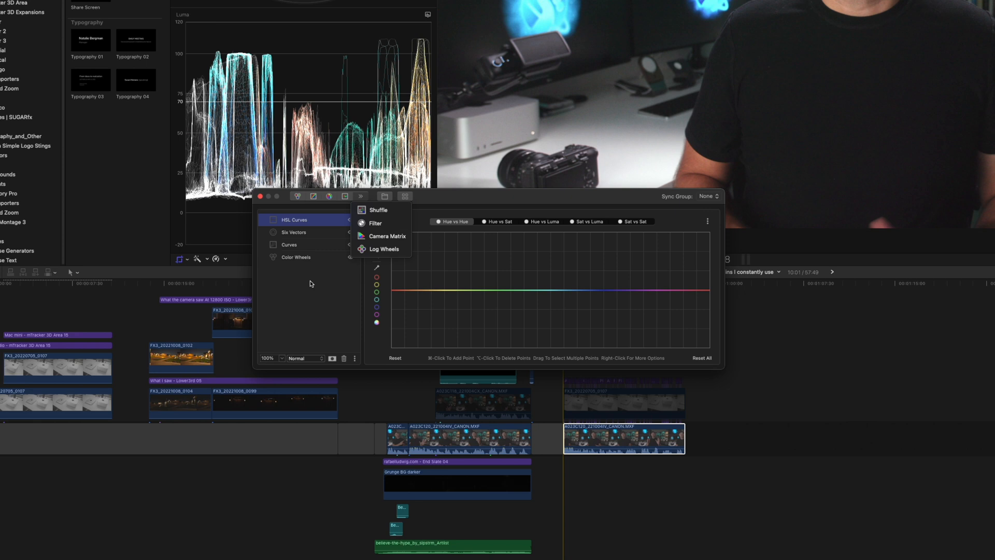
{"action": "left_click", "coordinate": [337, 333]}
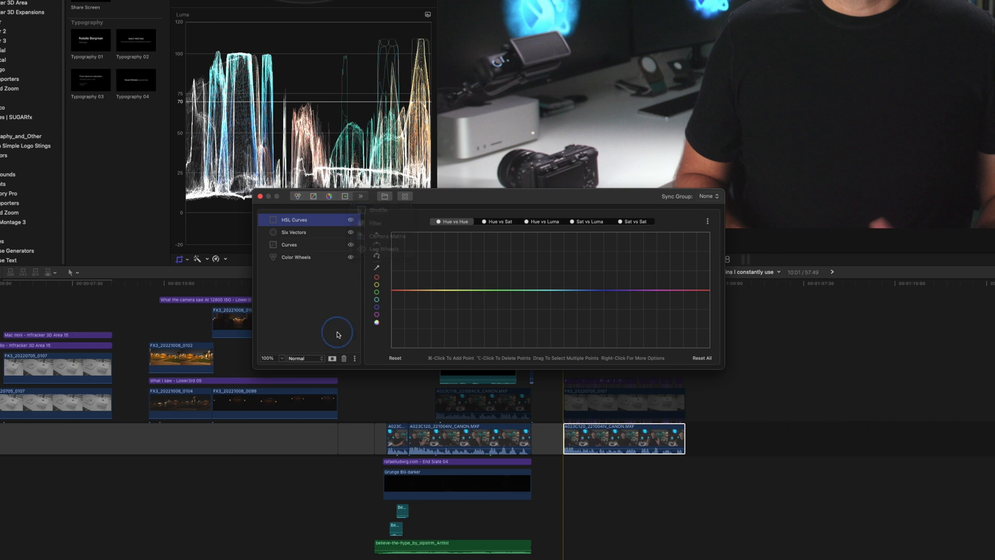